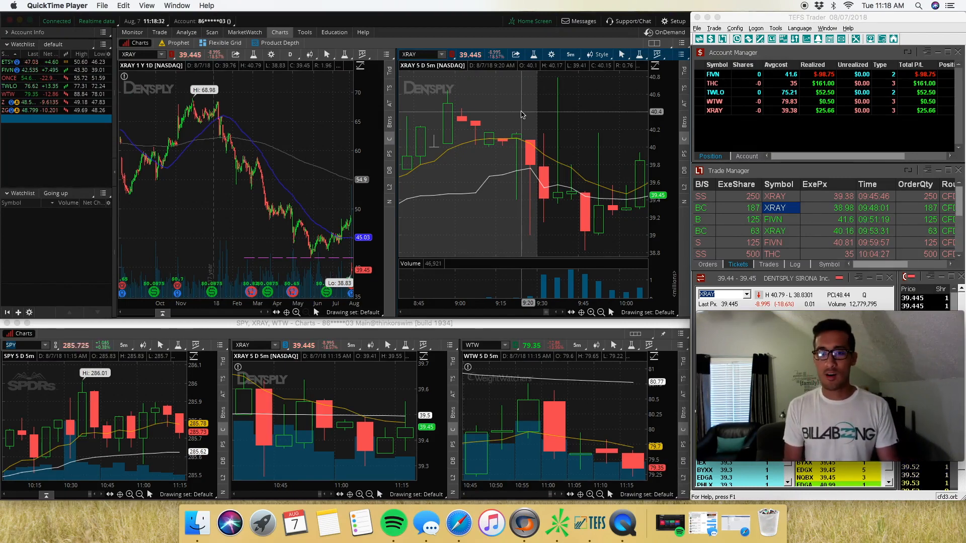
{"action": "mouse_move", "coordinate": [531, 122]}
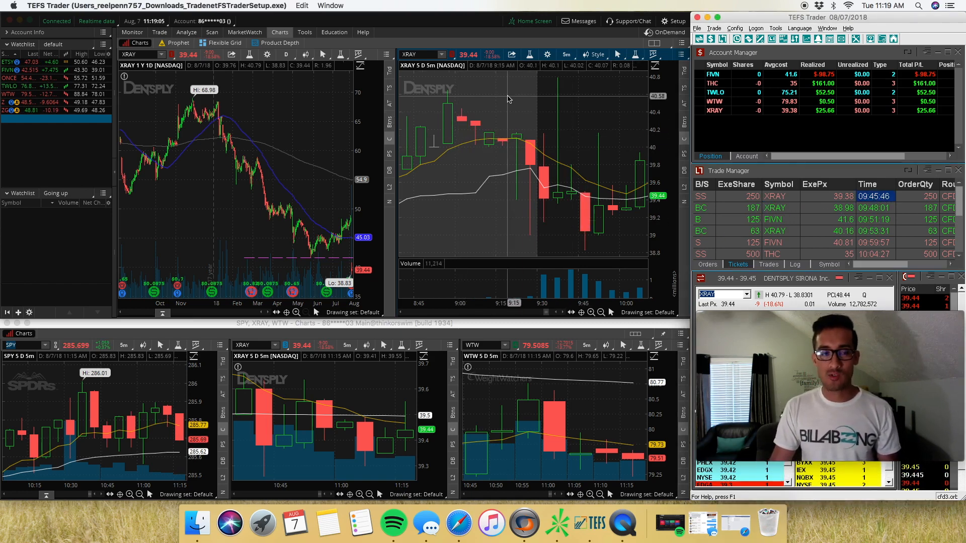
{"action": "mouse_move", "coordinate": [519, 128]}
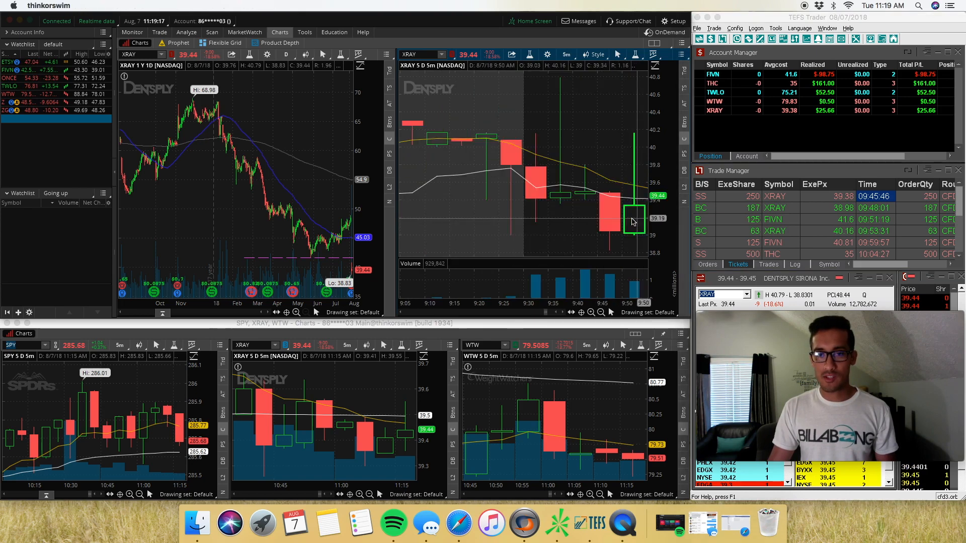
Step: Right-click the XRAY 5-minute chart to bring up the drawing tools for a trendline
{"action": "right_click", "coordinate": [631, 222]}
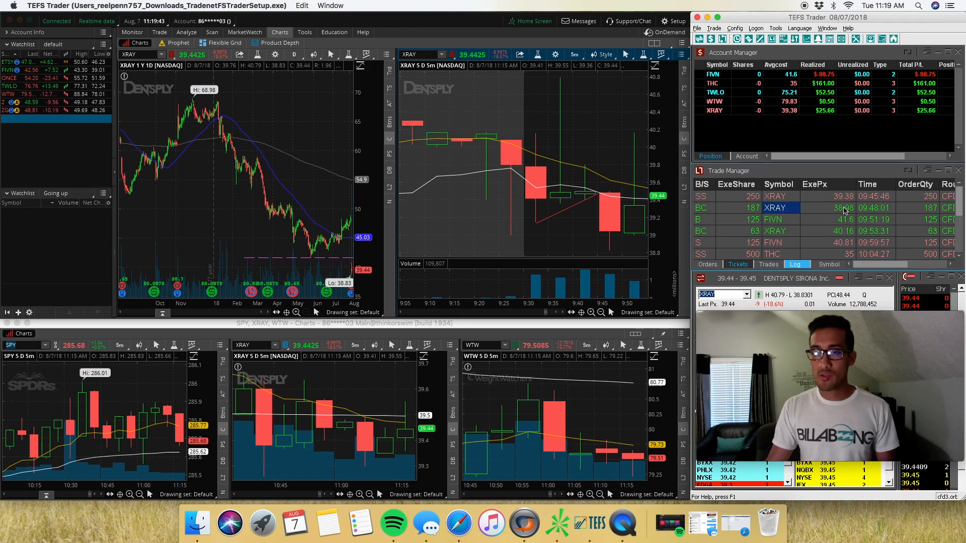
{"action": "left_click", "coordinate": [837, 208]}
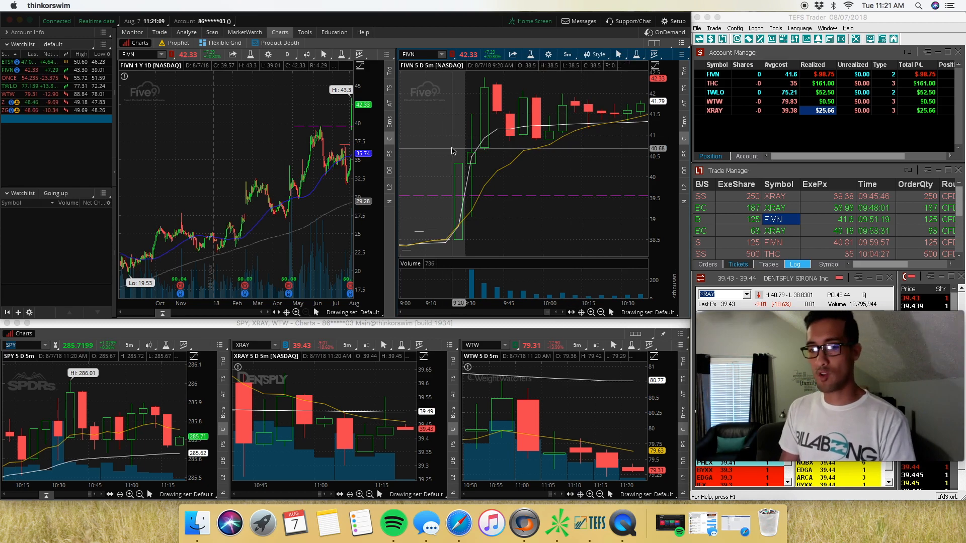
{"action": "mouse_move", "coordinate": [459, 122]}
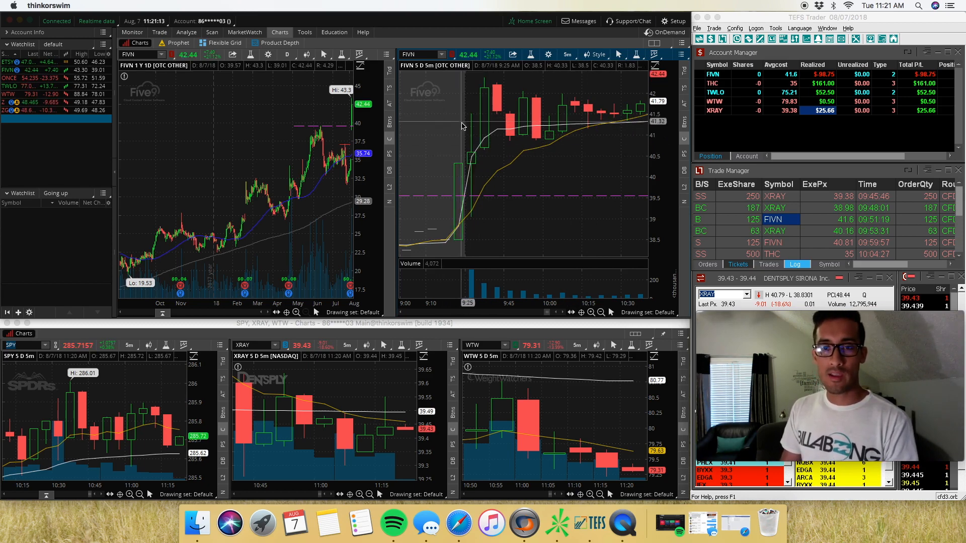
{"action": "mouse_move", "coordinate": [472, 154]}
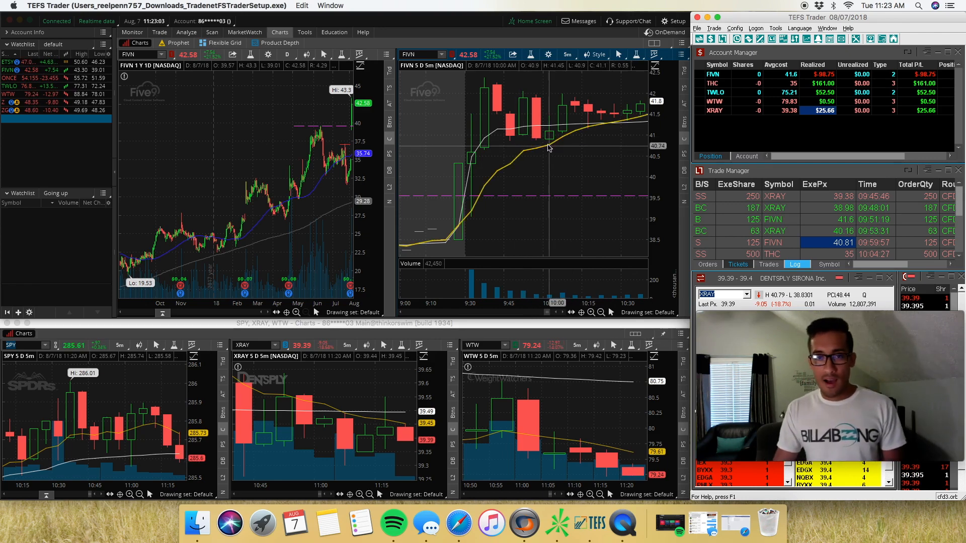
{"action": "mouse_move", "coordinate": [536, 135]}
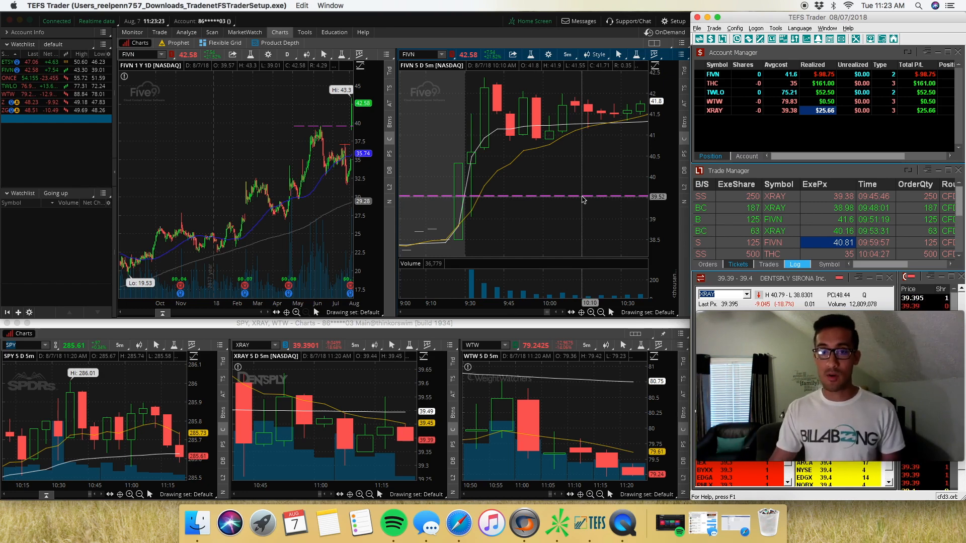
{"action": "mouse_move", "coordinate": [560, 170]}
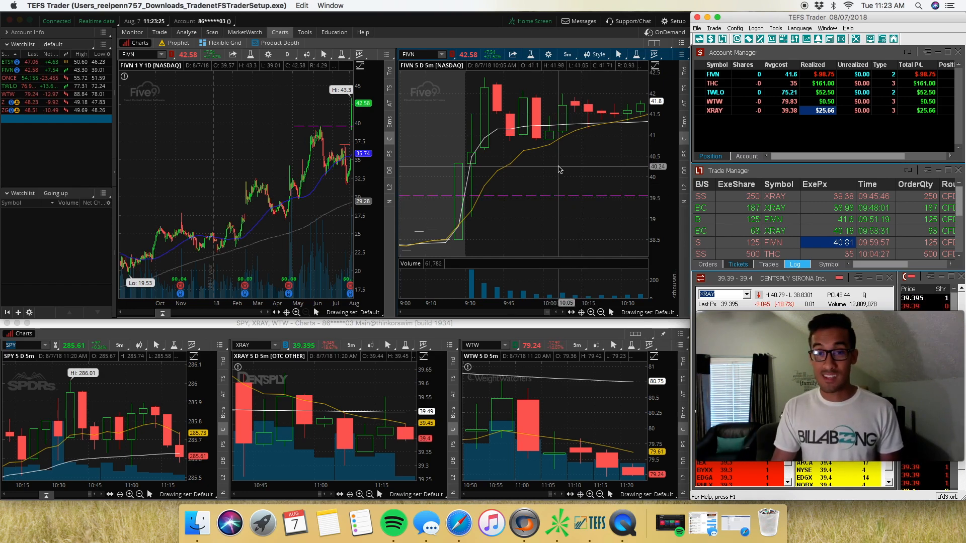
{"action": "mouse_move", "coordinate": [508, 143]}
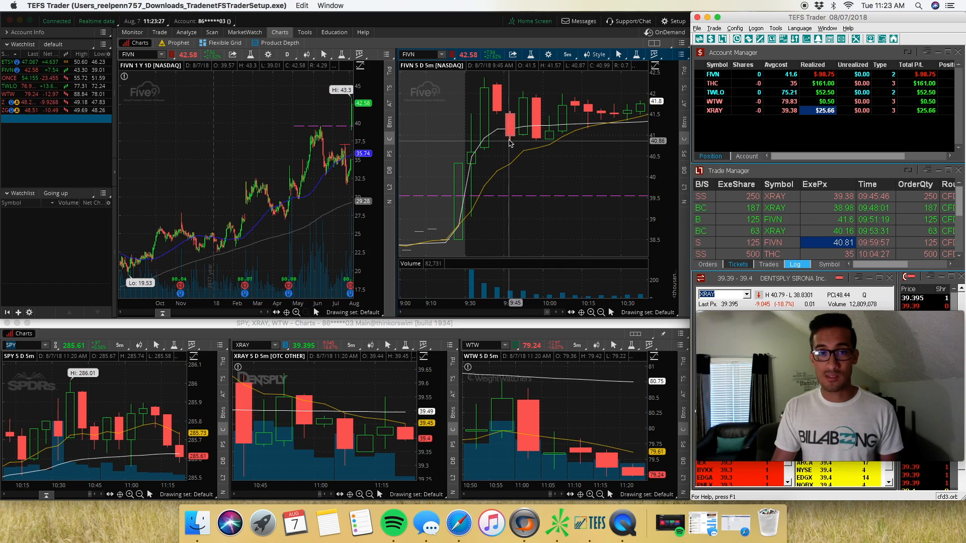
{"action": "mouse_move", "coordinate": [542, 151]}
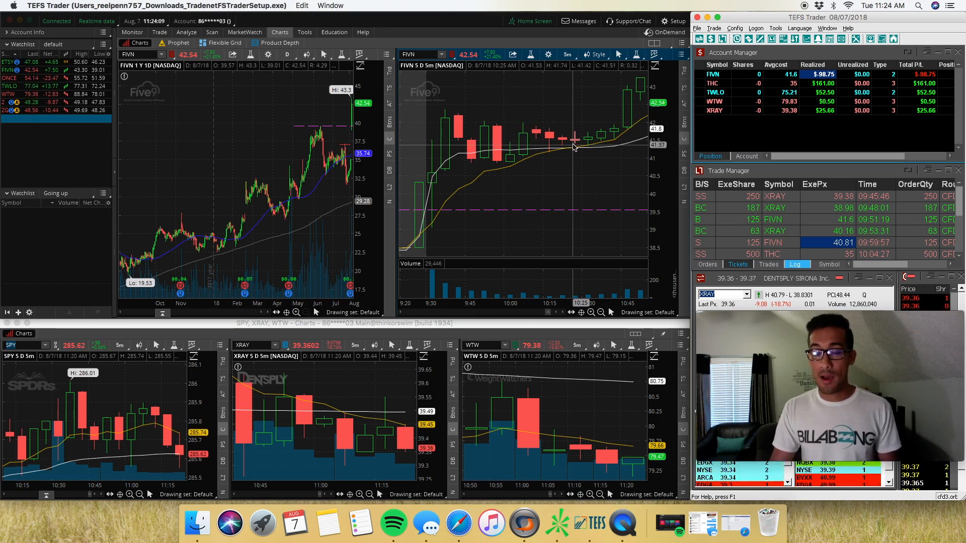
{"action": "mouse_move", "coordinate": [587, 127]}
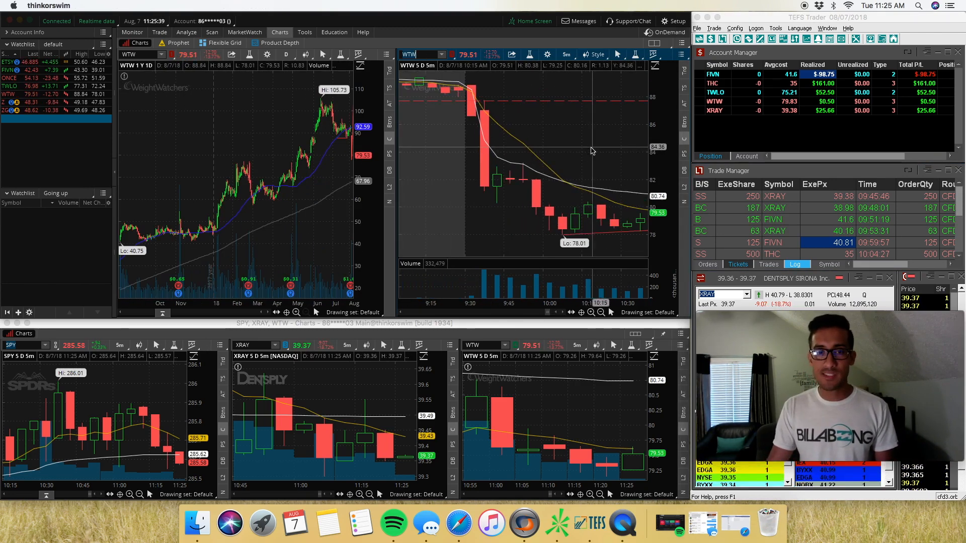
{"action": "mouse_move", "coordinate": [441, 173]}
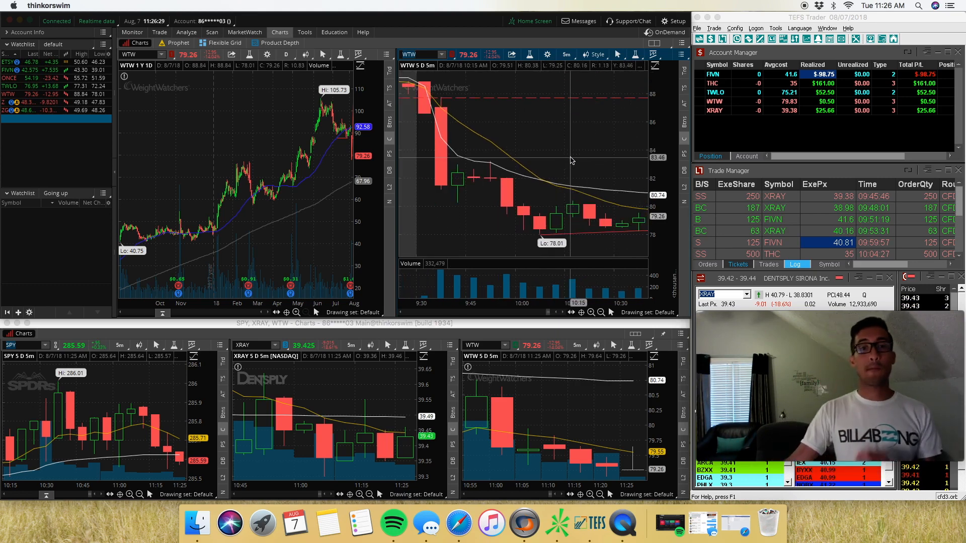
{"action": "mouse_move", "coordinate": [579, 144]}
{"action": "type", "text": "THC"}
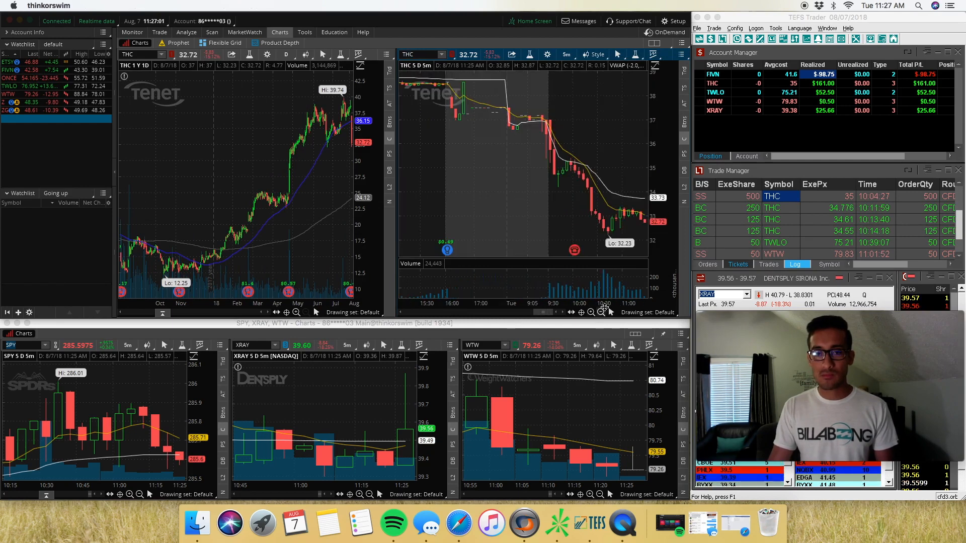
{"action": "mouse_move", "coordinate": [476, 252]}
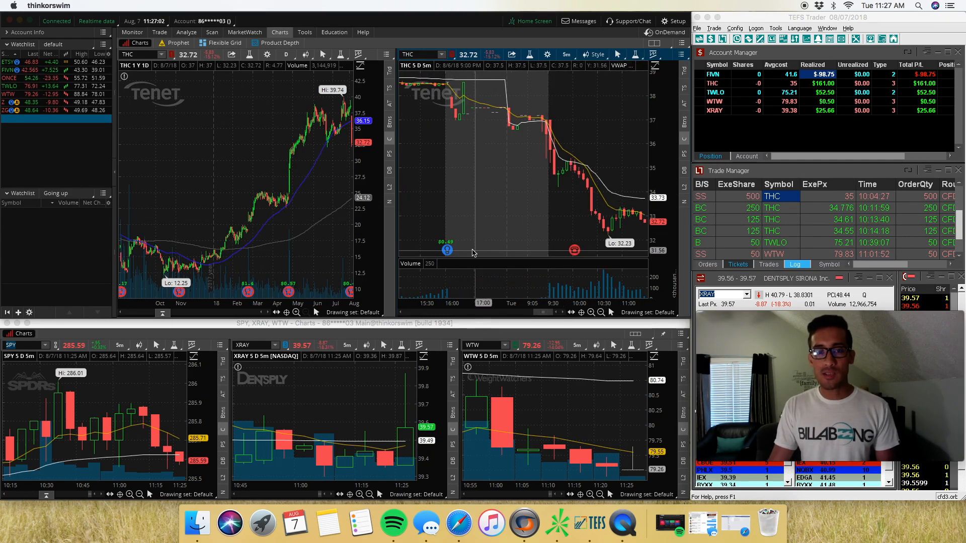
{"action": "mouse_move", "coordinate": [481, 120]}
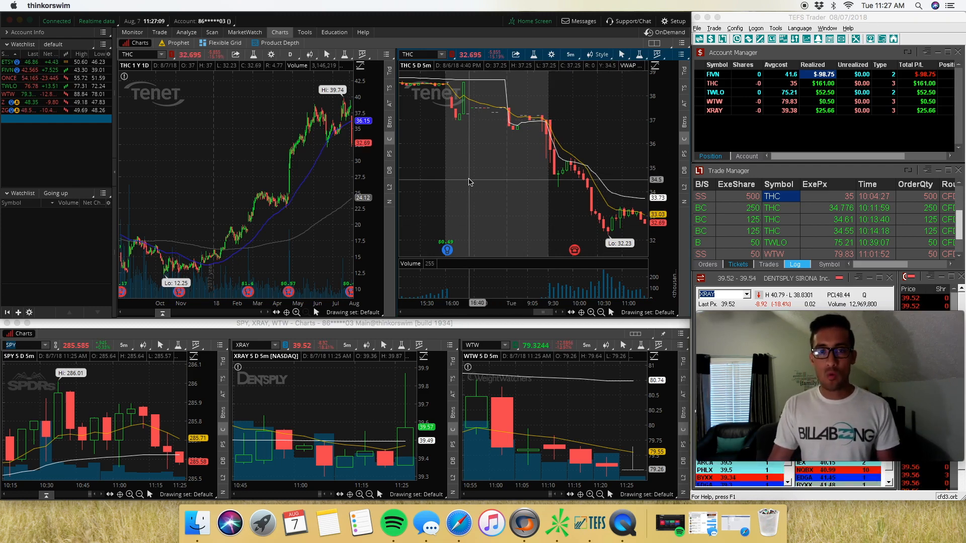
{"action": "mouse_move", "coordinate": [524, 197]}
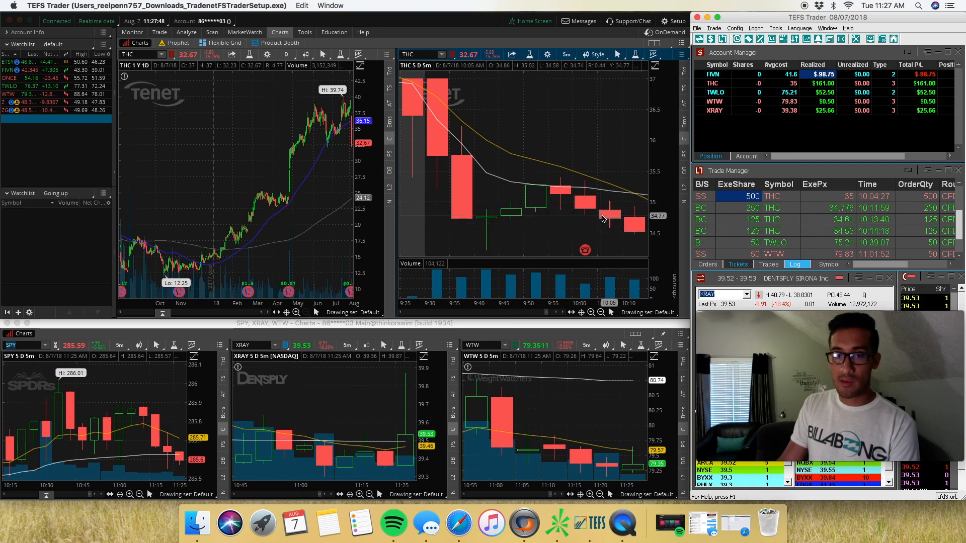
{"action": "mouse_move", "coordinate": [603, 218]}
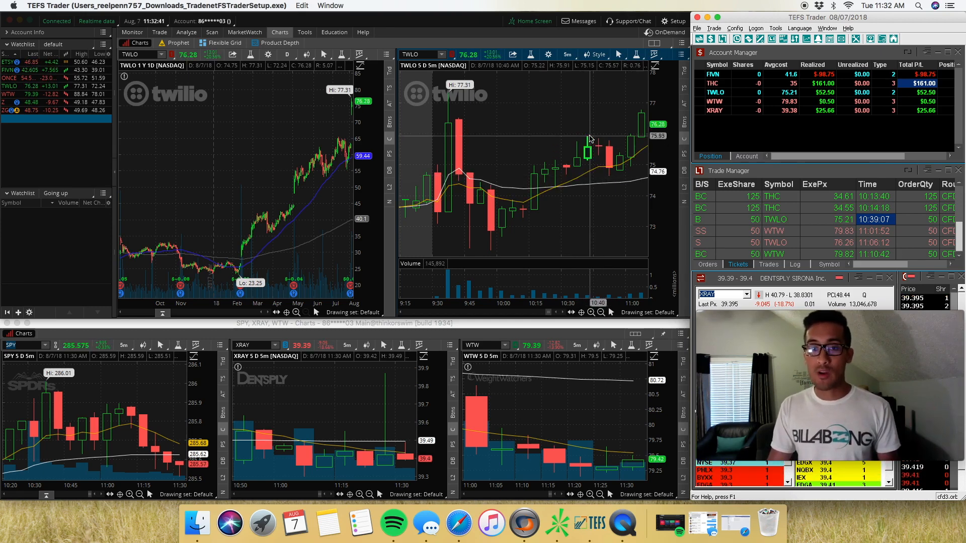
{"action": "mouse_move", "coordinate": [584, 126]}
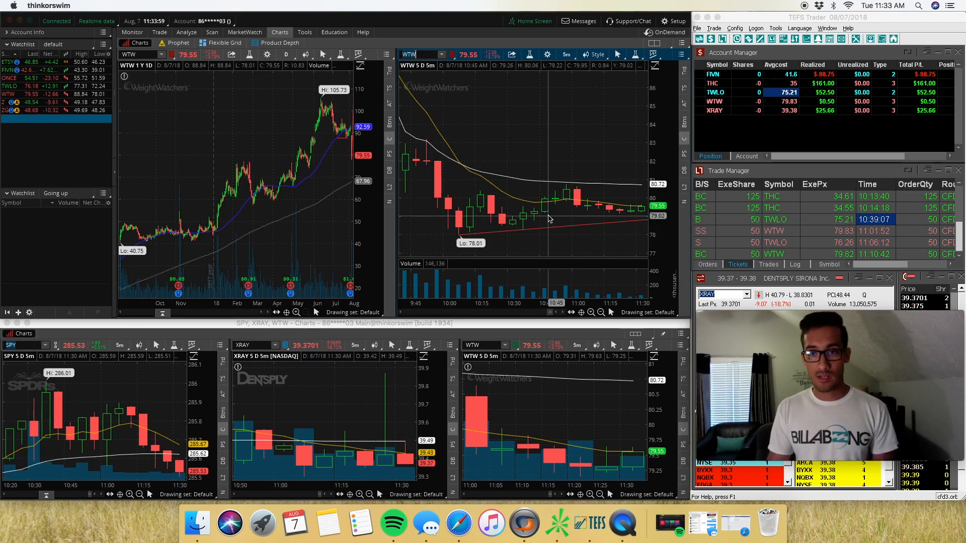
{"action": "mouse_move", "coordinate": [570, 217]}
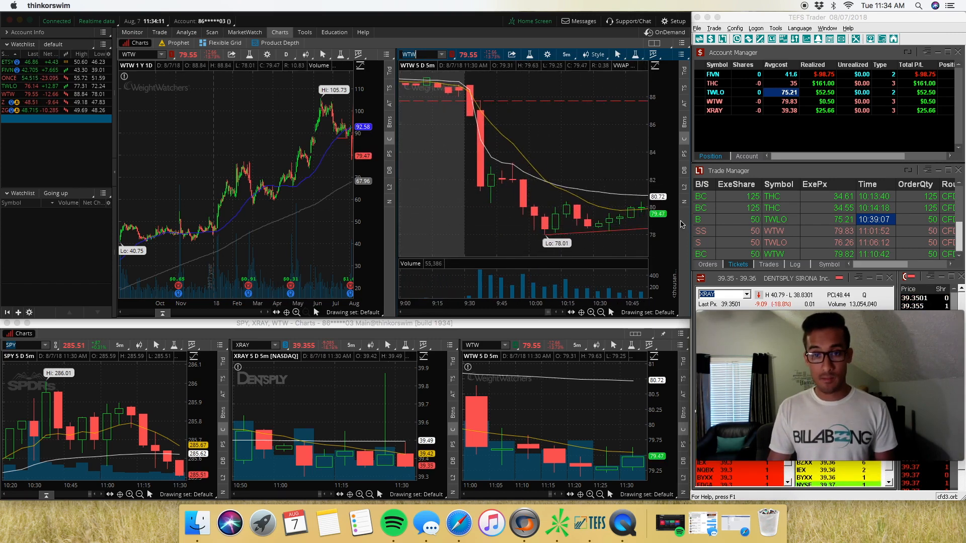
{"action": "mouse_move", "coordinate": [493, 214]}
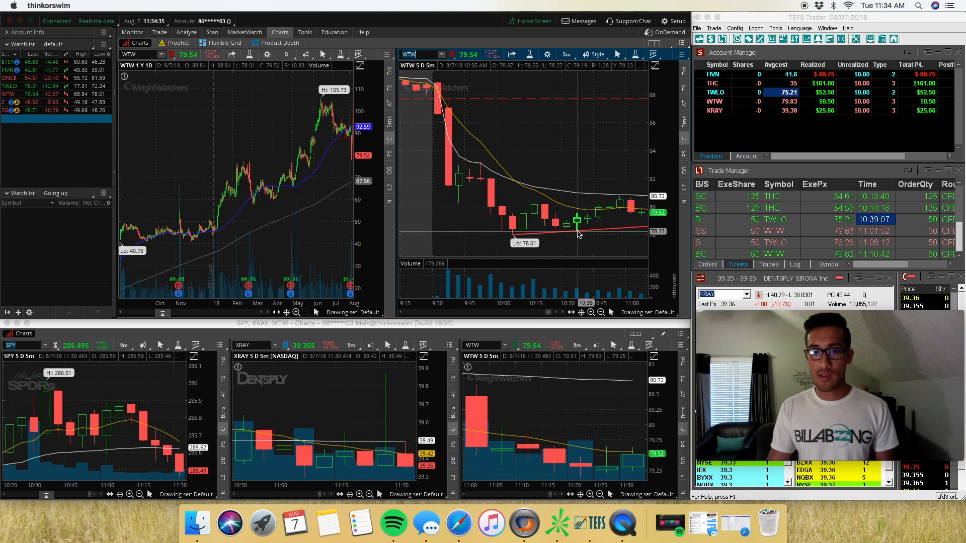
{"action": "mouse_move", "coordinate": [580, 233]}
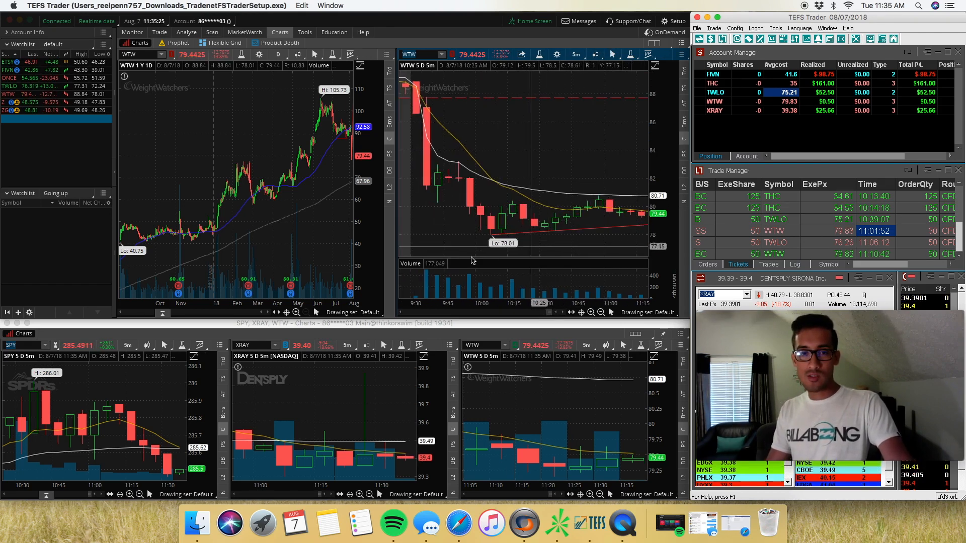
{"action": "mouse_move", "coordinate": [466, 179]}
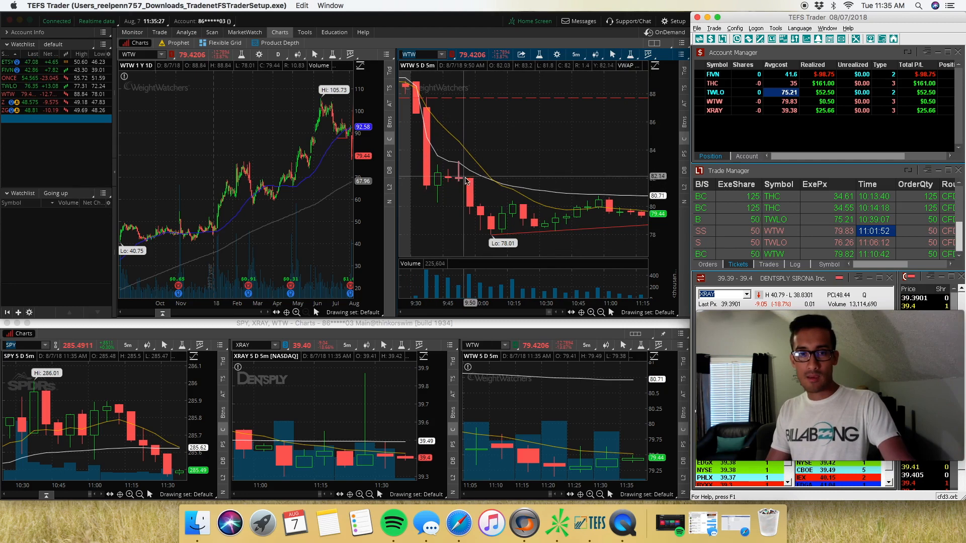
{"action": "mouse_move", "coordinate": [500, 222]}
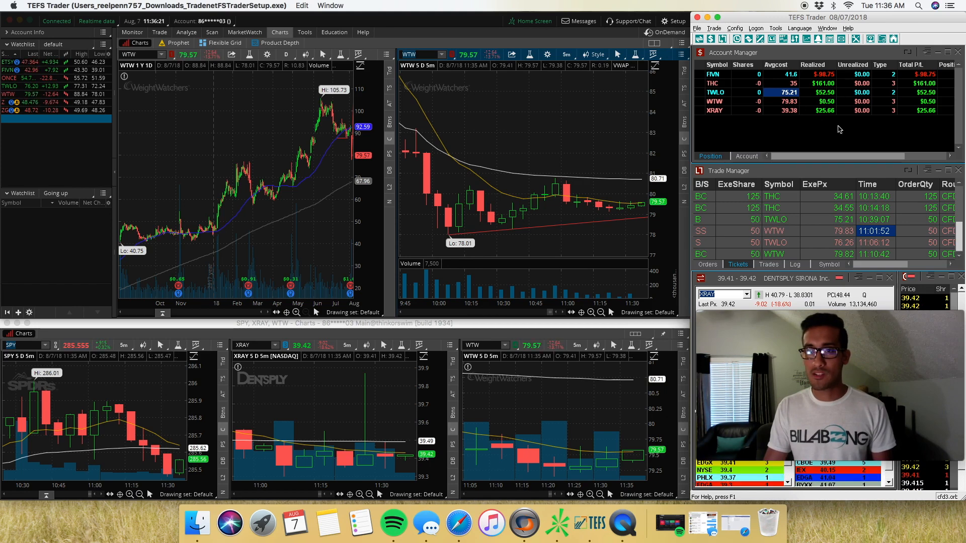
{"action": "left_click", "coordinate": [714, 110]}
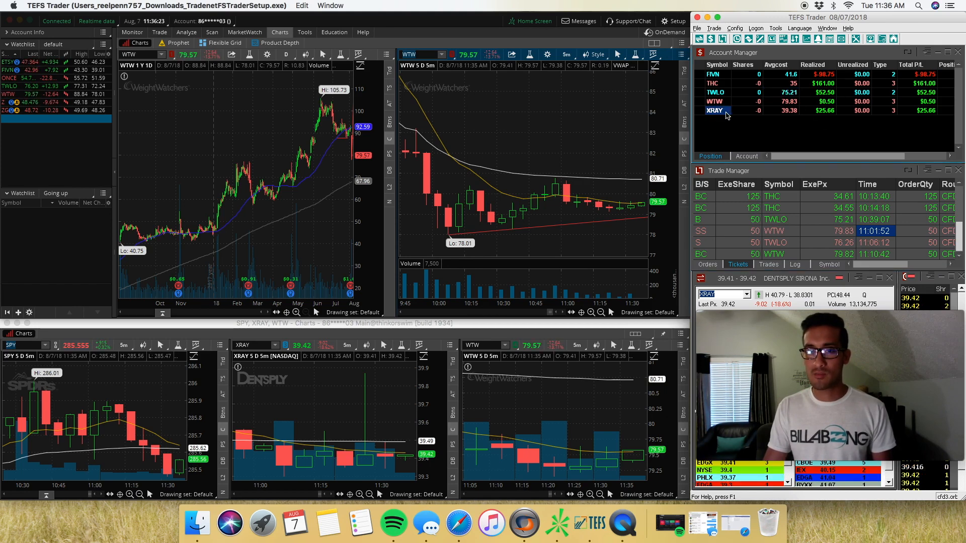